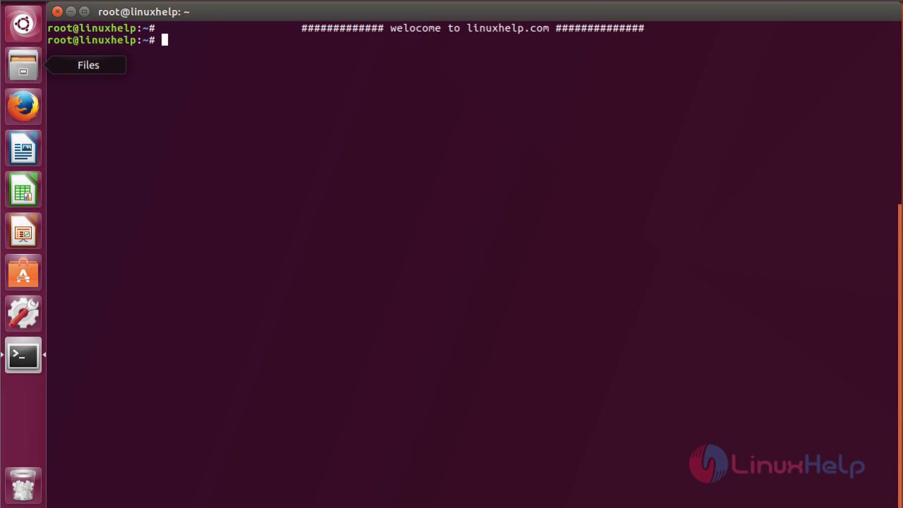
pyautogui.moveTo(409, 269)
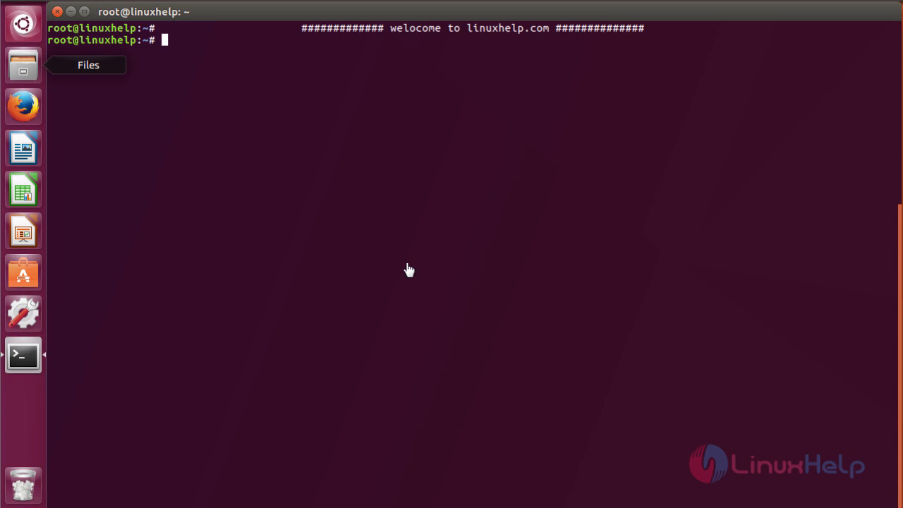
# - Run apt-get update and set the hostname to "chef.linuxhelp.com"
pyautogui.write('apt-get update')
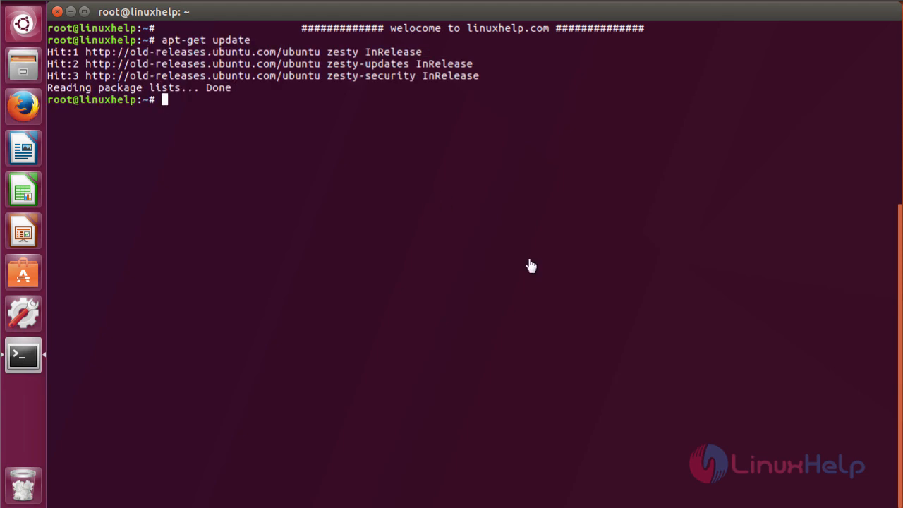
pyautogui.moveTo(241, 123)
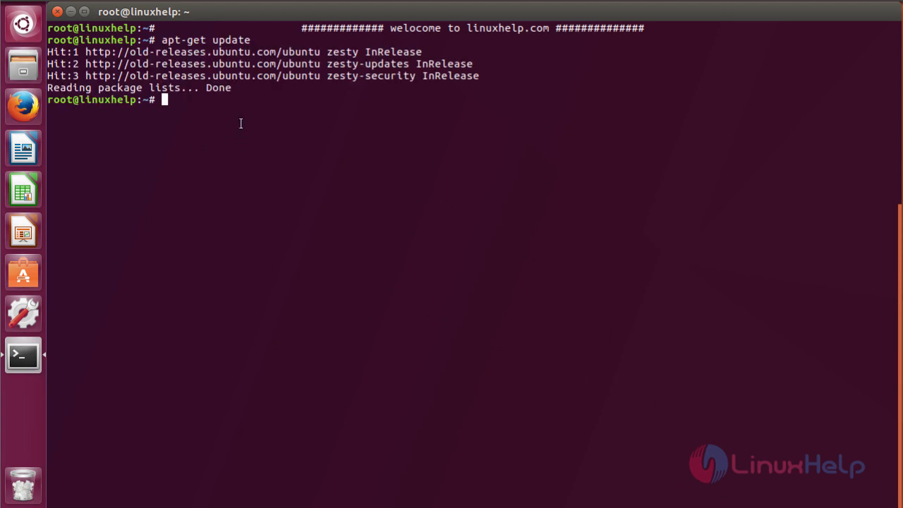
pyautogui.write('h')
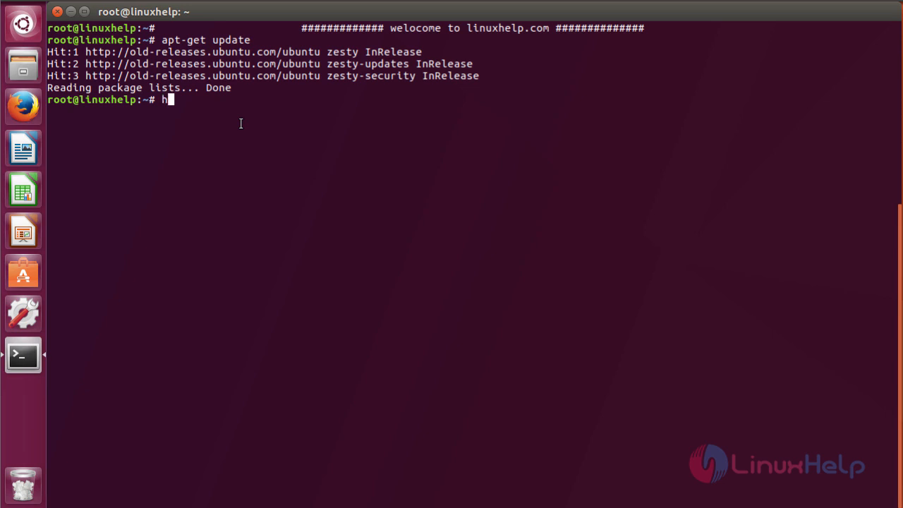
pyautogui.write('ostname')
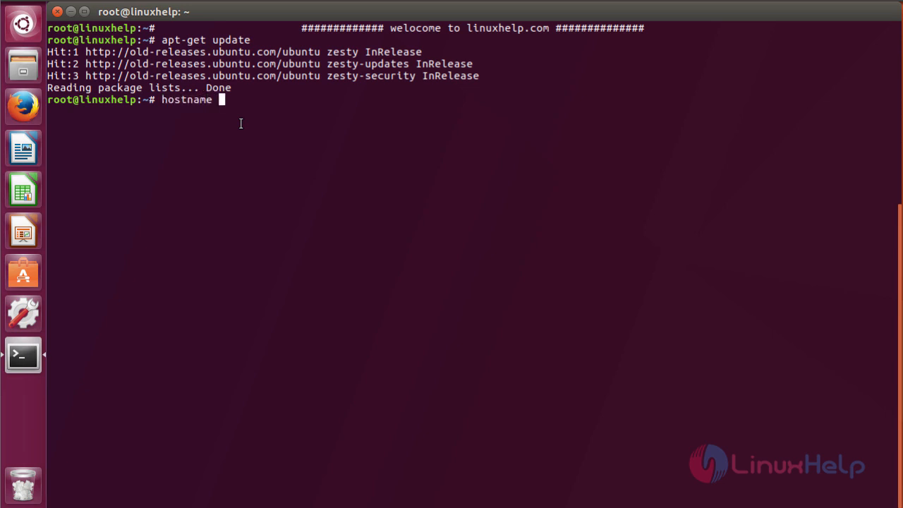
pyautogui.write('"chef')
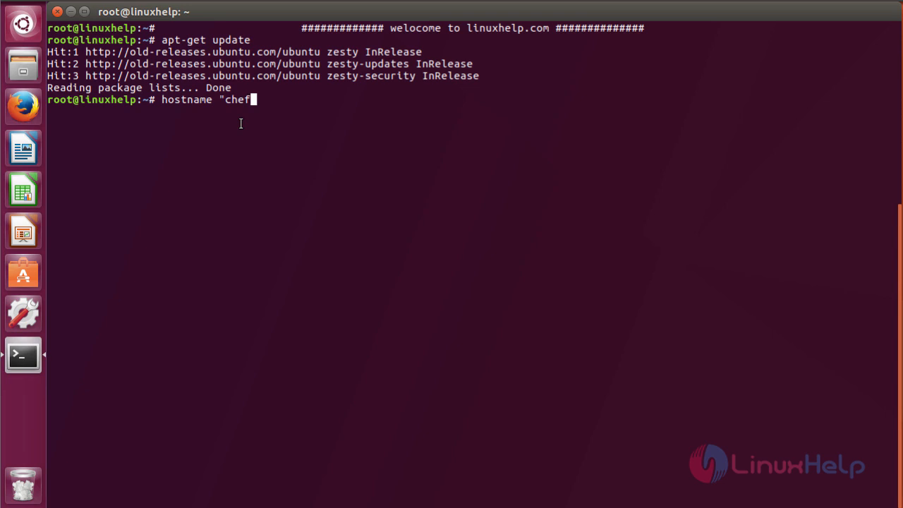
pyautogui.write('l')
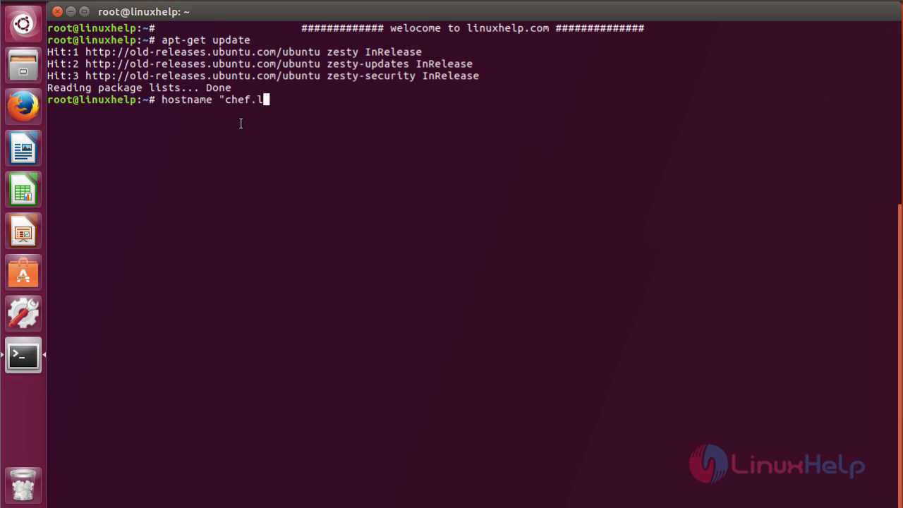
pyautogui.write('inuxhelp')
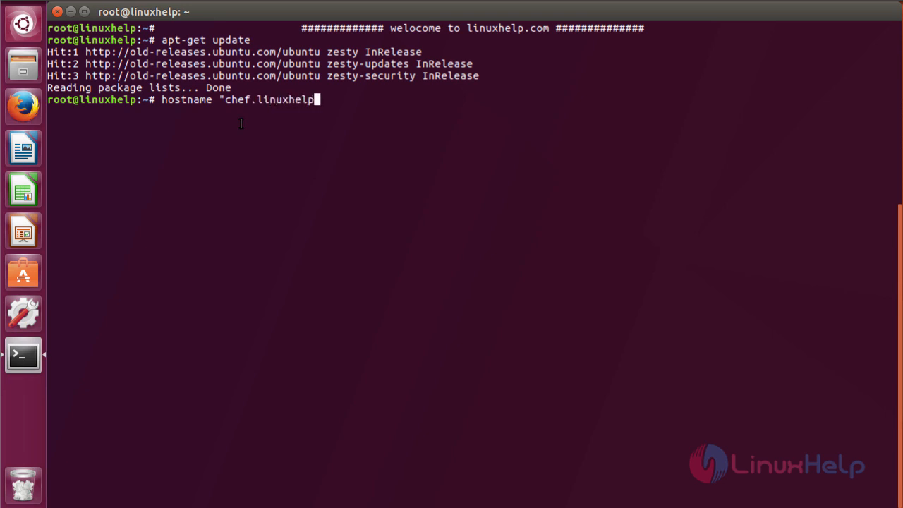
pyautogui.write('.com"')
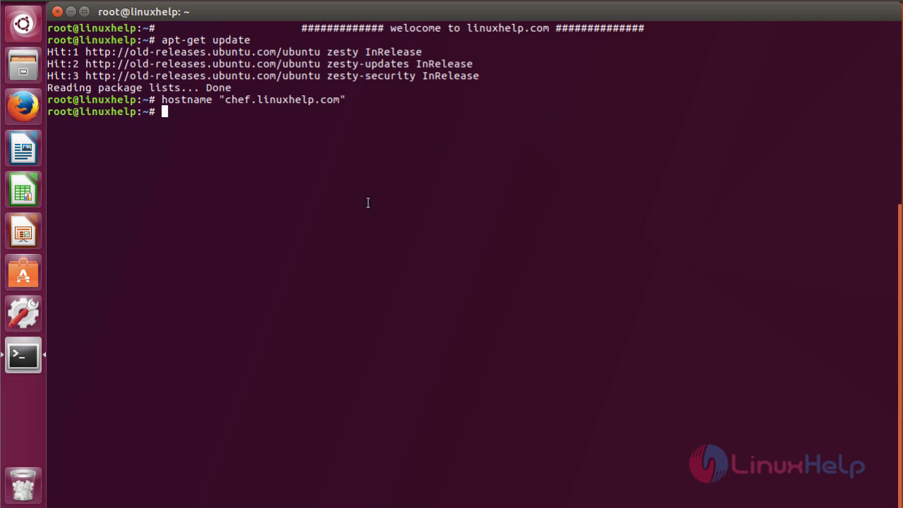
pyautogui.write('vim /etc')
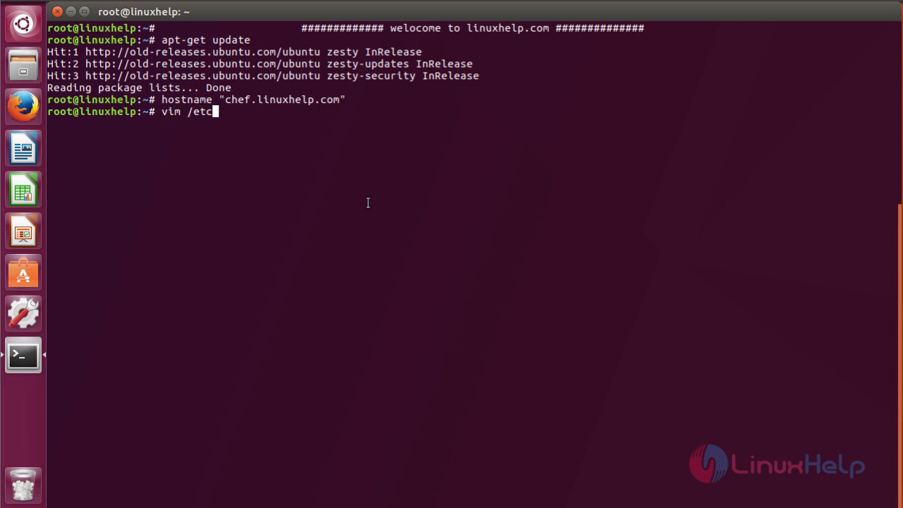
# - Add the line '192.168.7.233 chef.linuxhelp.com' to /etc/hosts in vim and save with :wq
pyautogui.write('/h')
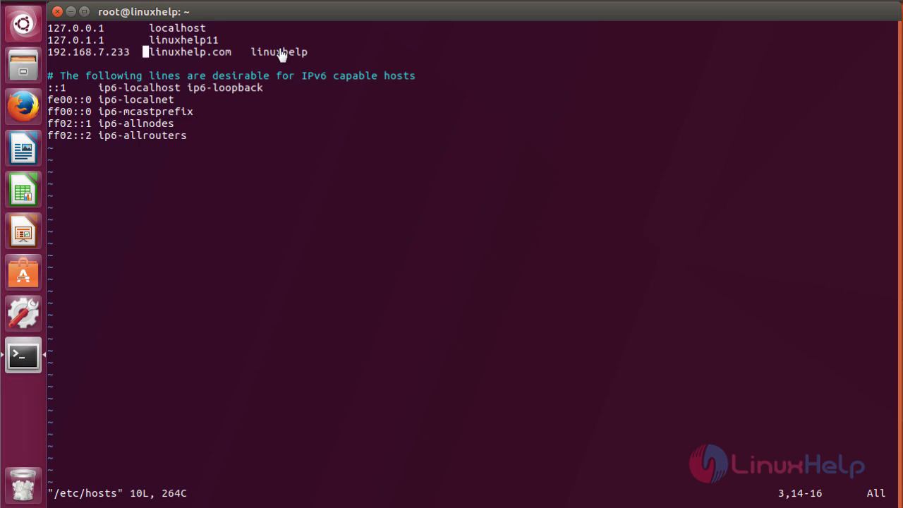
pyautogui.press('i')
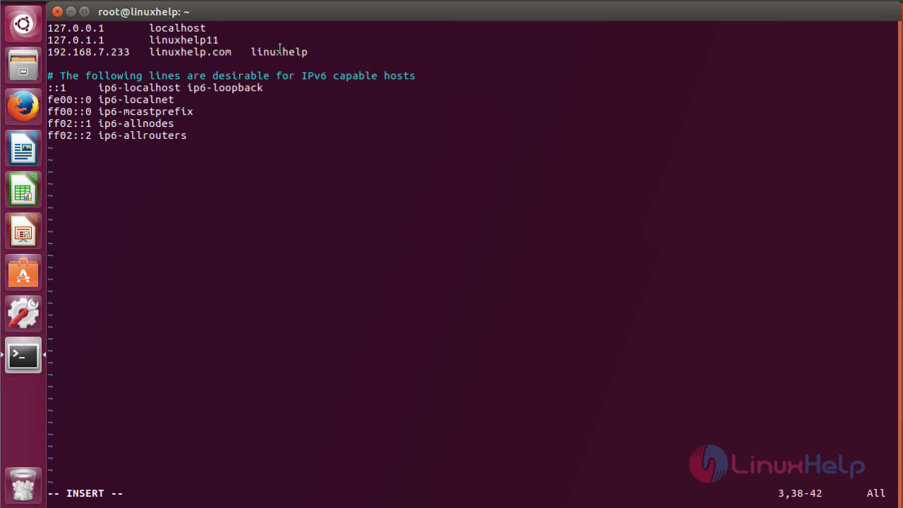
pyautogui.write('192')
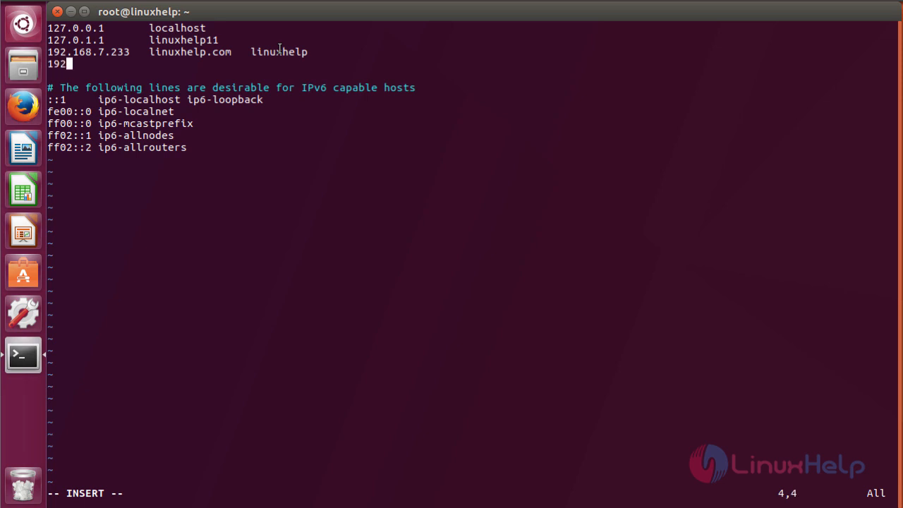
pyautogui.write('.168.7.233')
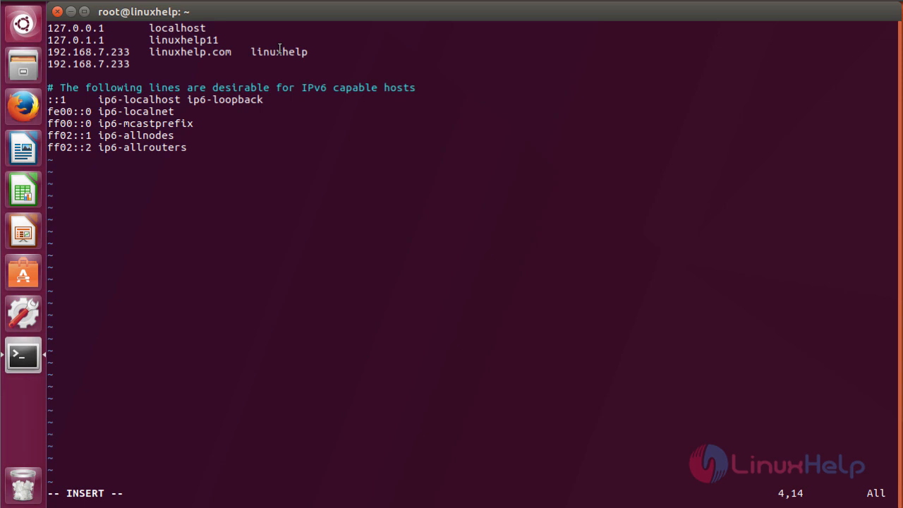
pyautogui.write('chef')
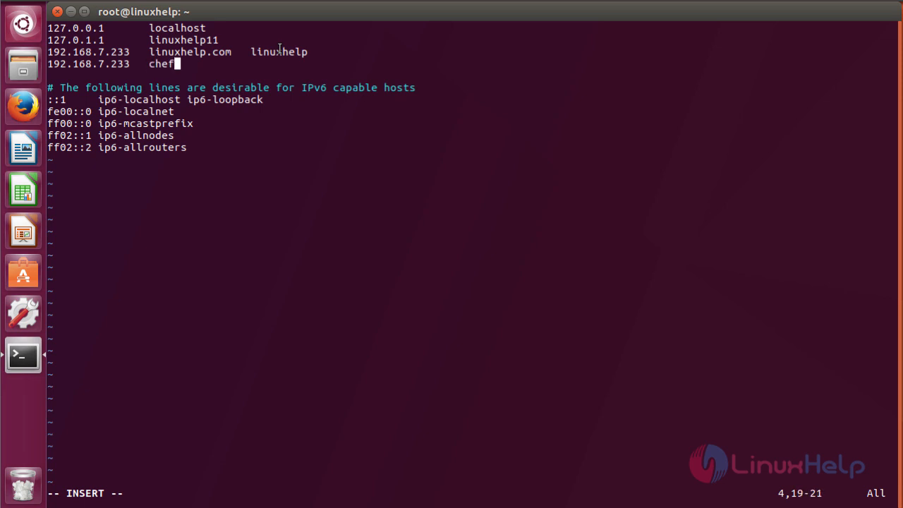
pyautogui.write('.linux')
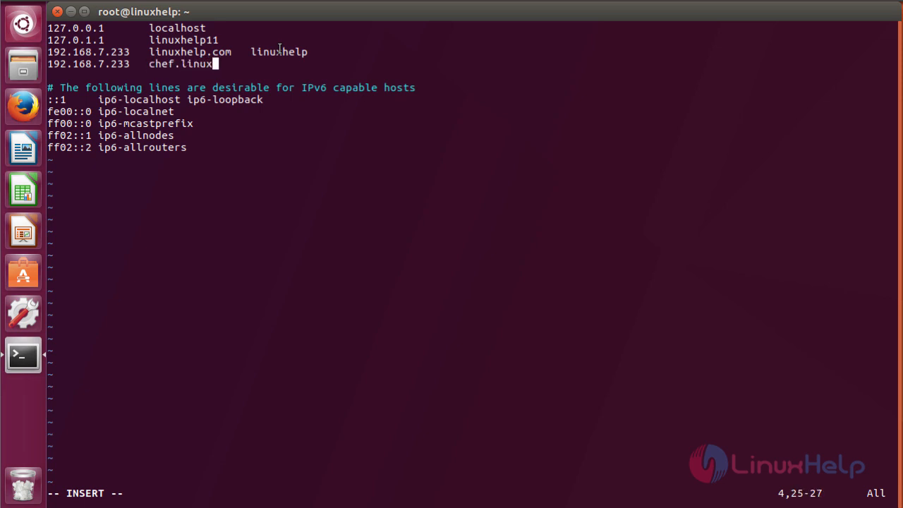
pyautogui.write('help.com')
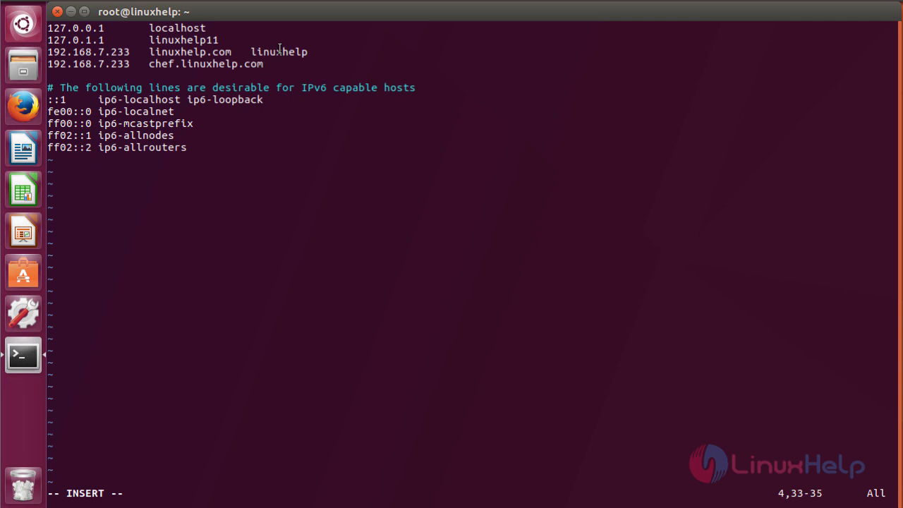
pyautogui.write(':wq')
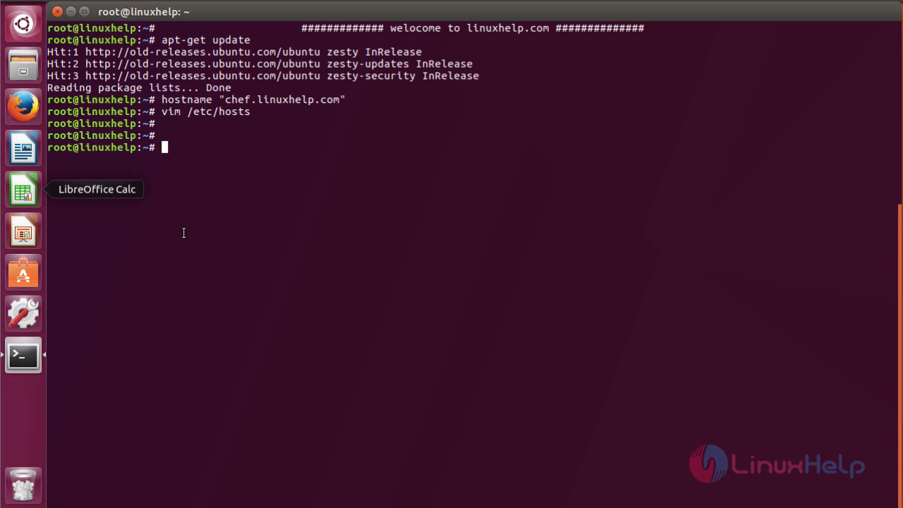
# - Install the ntp package with apt, confirming with y
pyautogui.write('apt in')
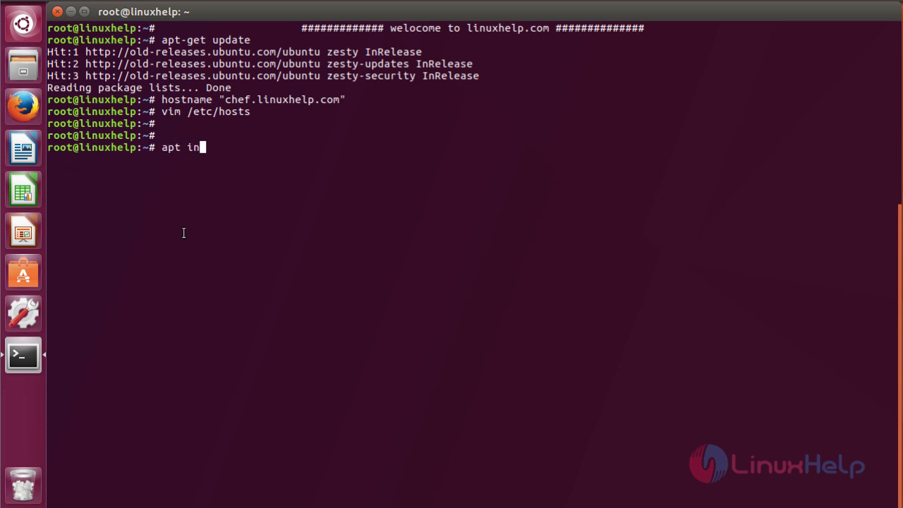
pyautogui.write('stall ntp')
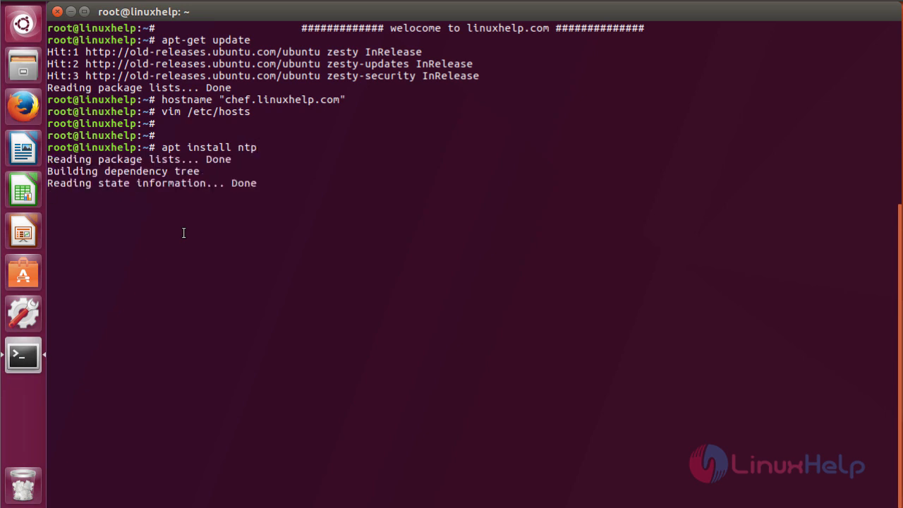
pyautogui.write('you want to continue? [Y/n] y')
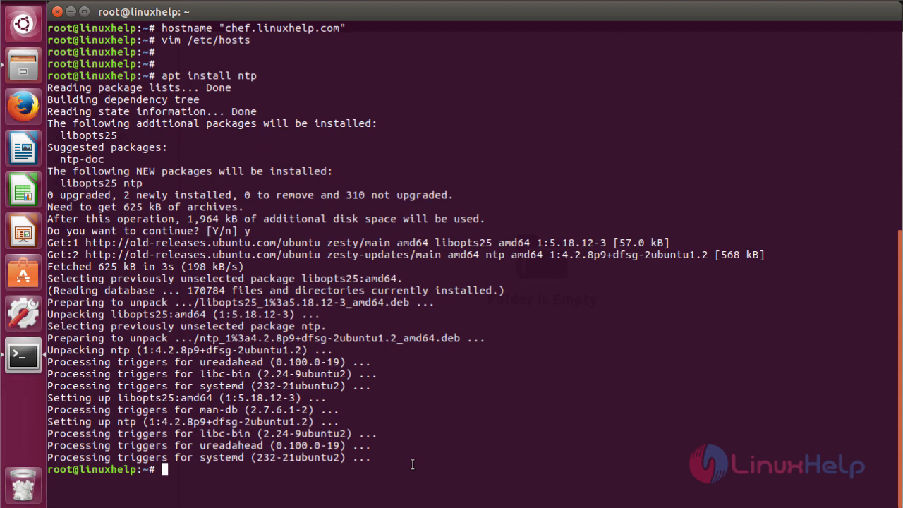
# - Start the ntp service and enable it at boot with systemctl
pyautogui.write('systemc')
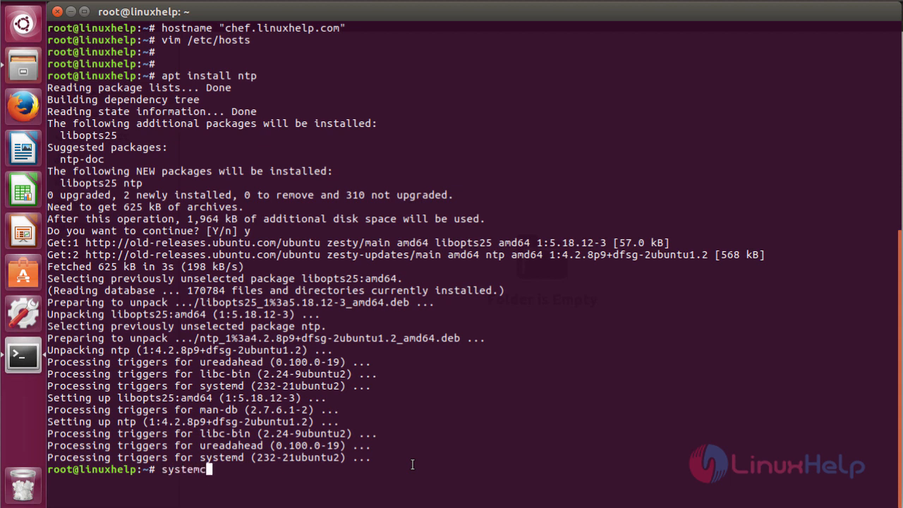
pyautogui.write('tl start ntp')
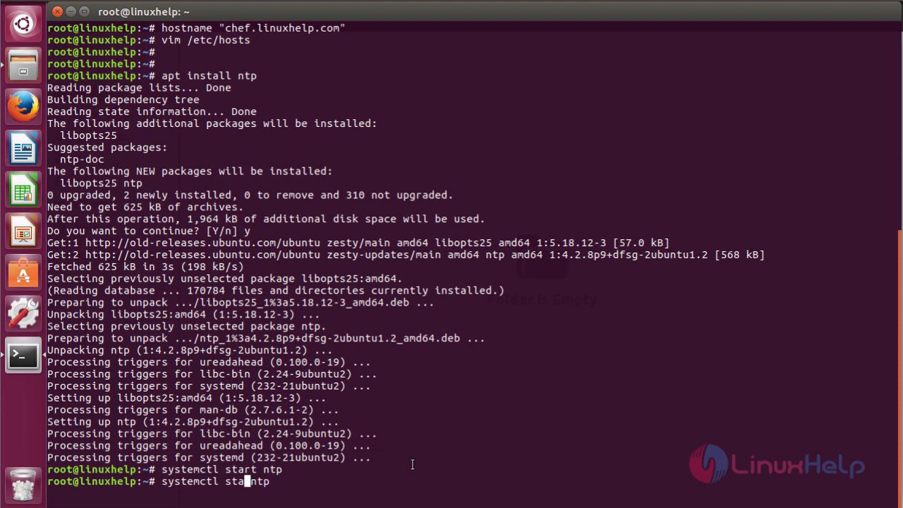
pyautogui.write('enb')
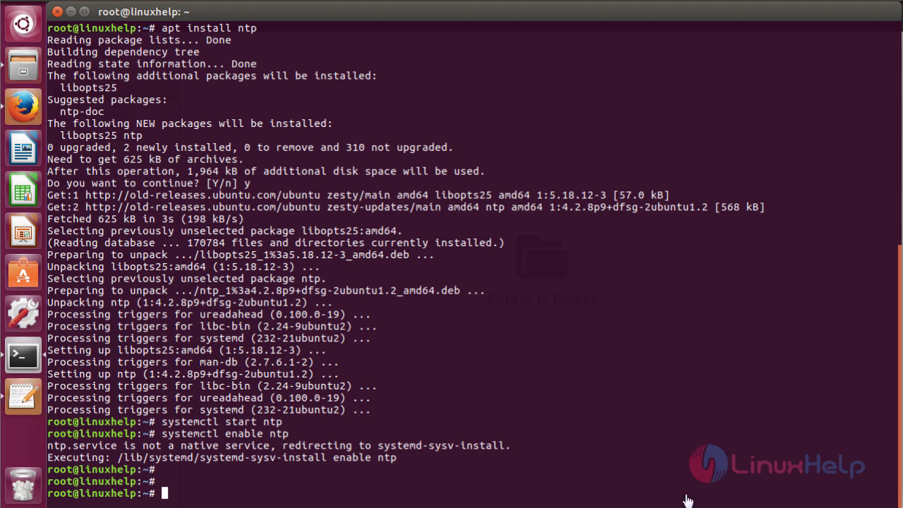
pyautogui.moveTo(666, 474)
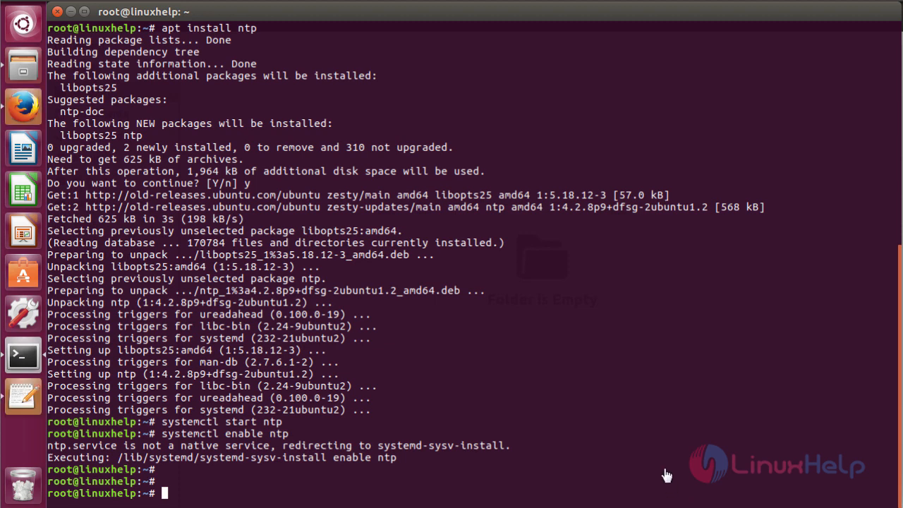
# - Download chef-server-core_12.15.8-1_amd64.deb with wget and confirm it sits in /root
pyautogui.write('wget https://packages.chef.io/files/stable/chef-server/12.15.8/ubuntu/16.04/chef-server-core_12.15.8-1_amd64.deb')
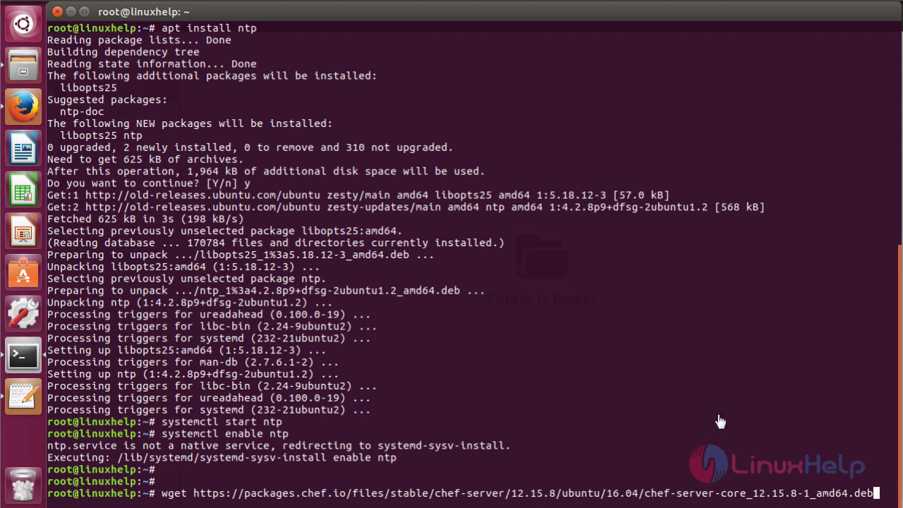
pyautogui.moveTo(729, 456)
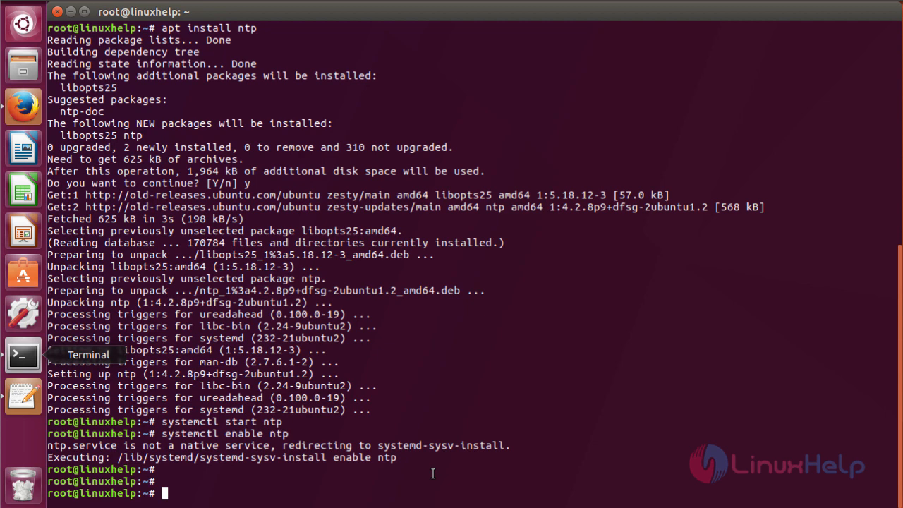
pyautogui.write('cd /root/')
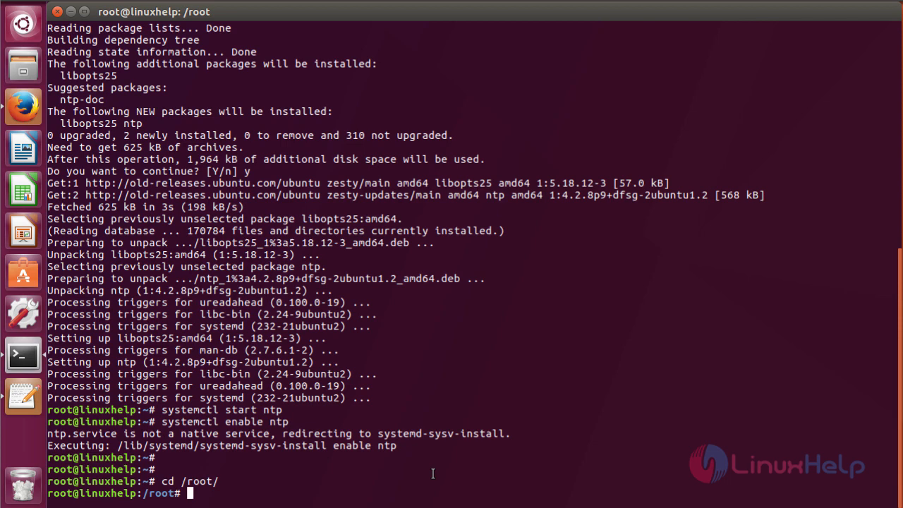
pyautogui.write('ls')
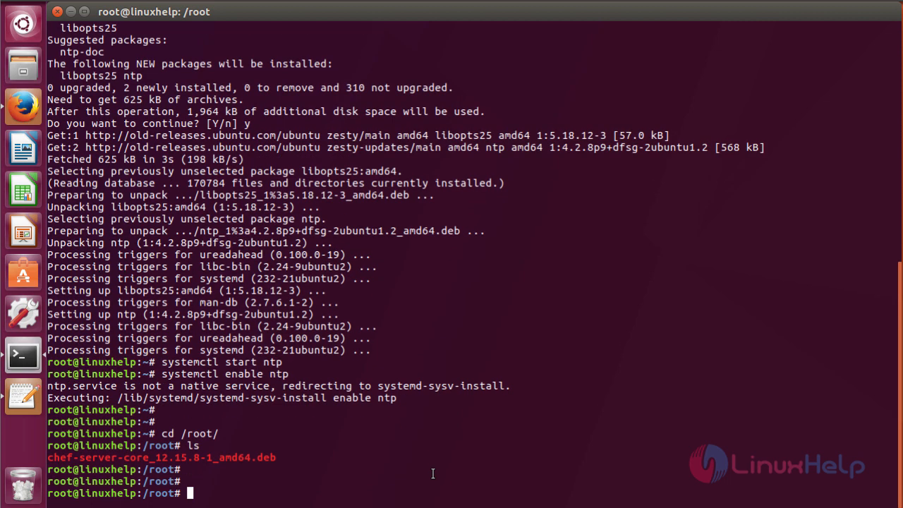
pyautogui.write('dp')
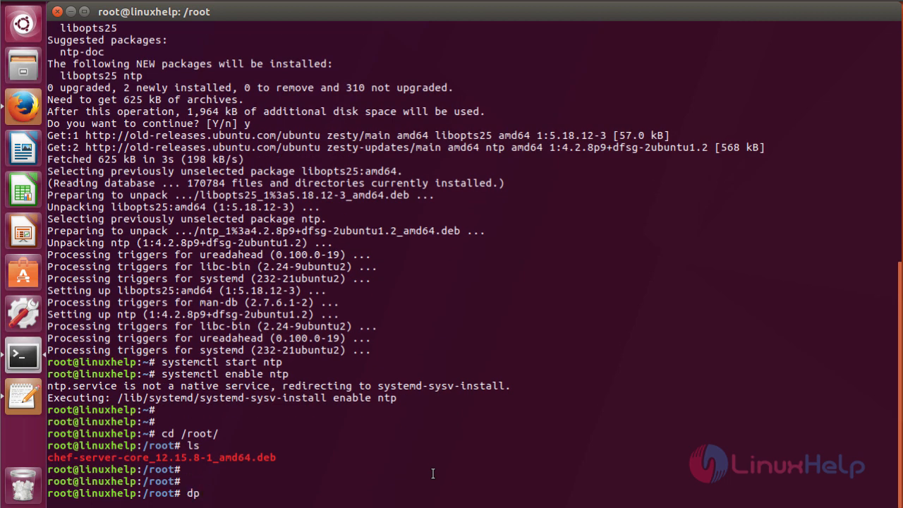
pyautogui.write('kg -')
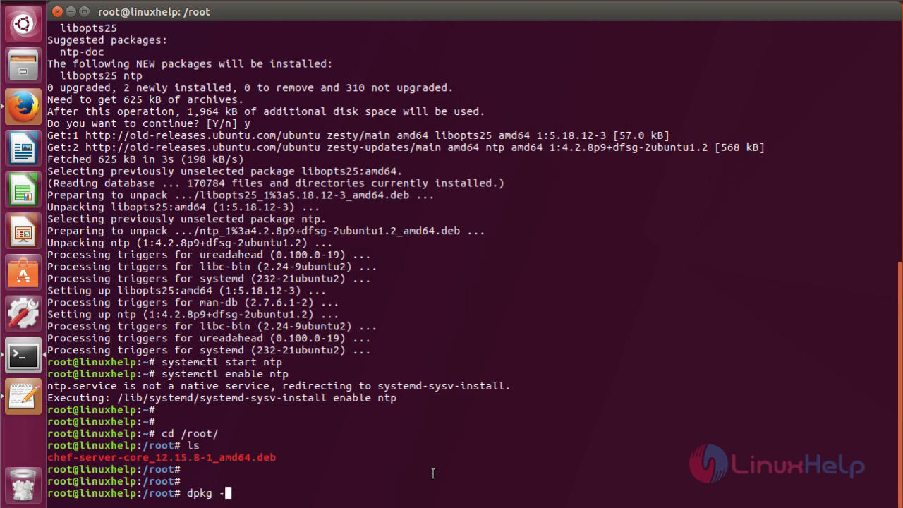